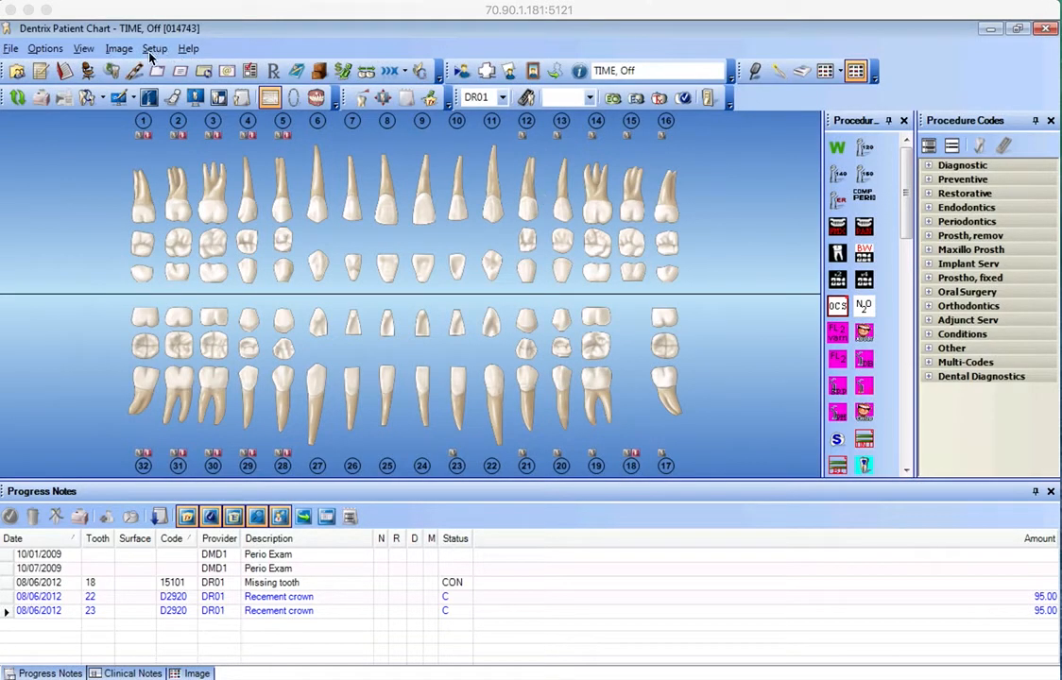
Step: Confirm the SERENITY button set in Procedure Buttons Setup and close it to show the full grid
left_click(155, 49)
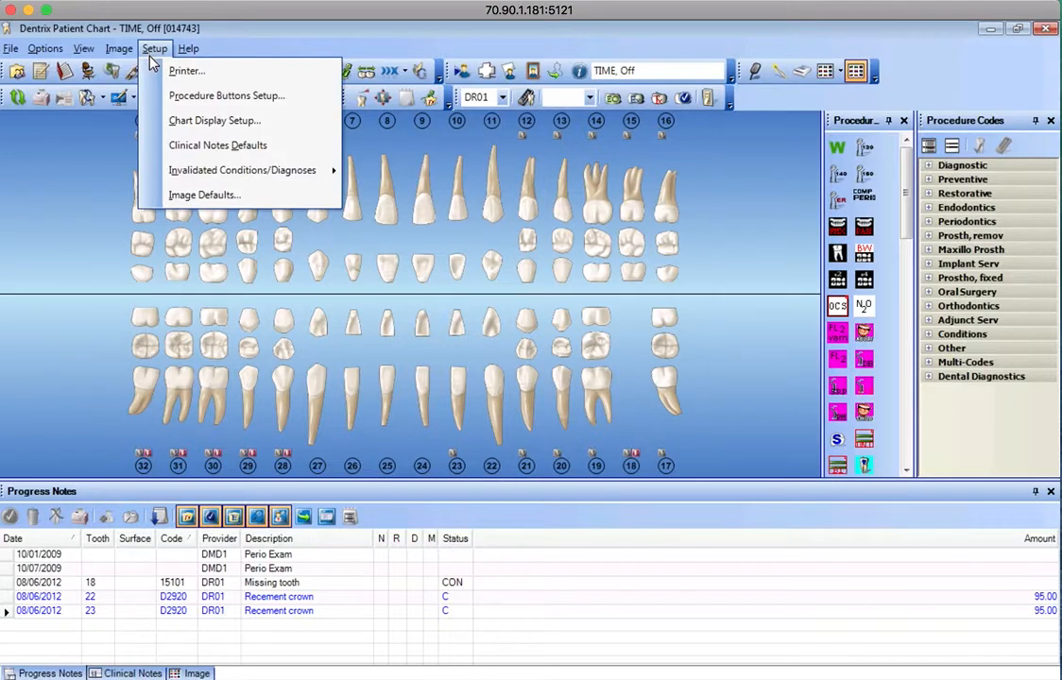
mouse_move(226, 95)
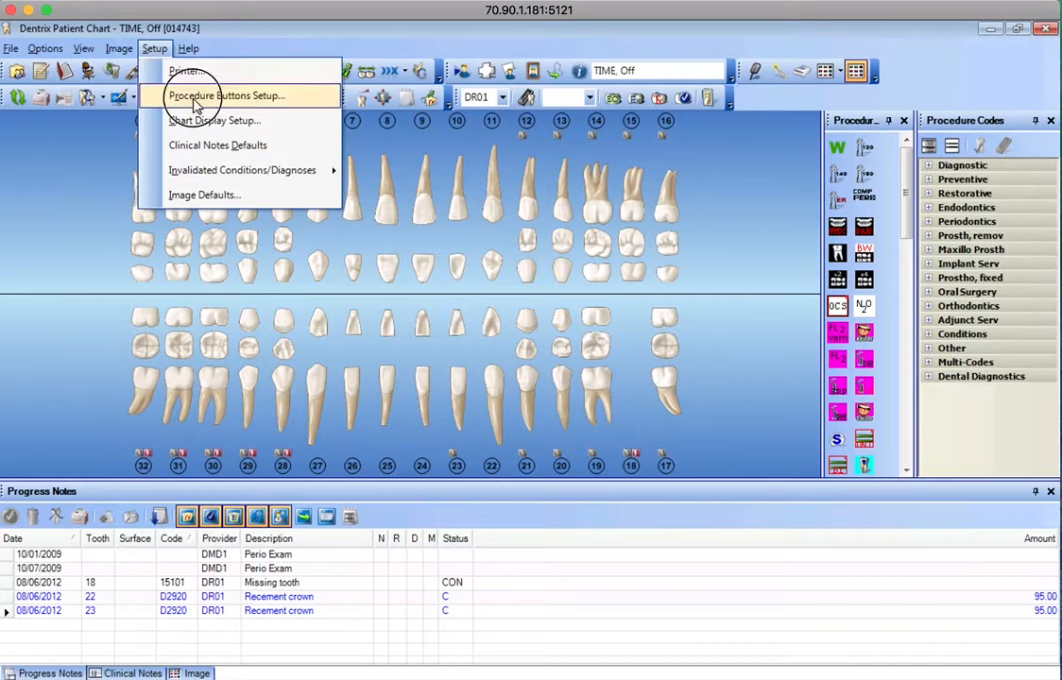
left_click(227, 95)
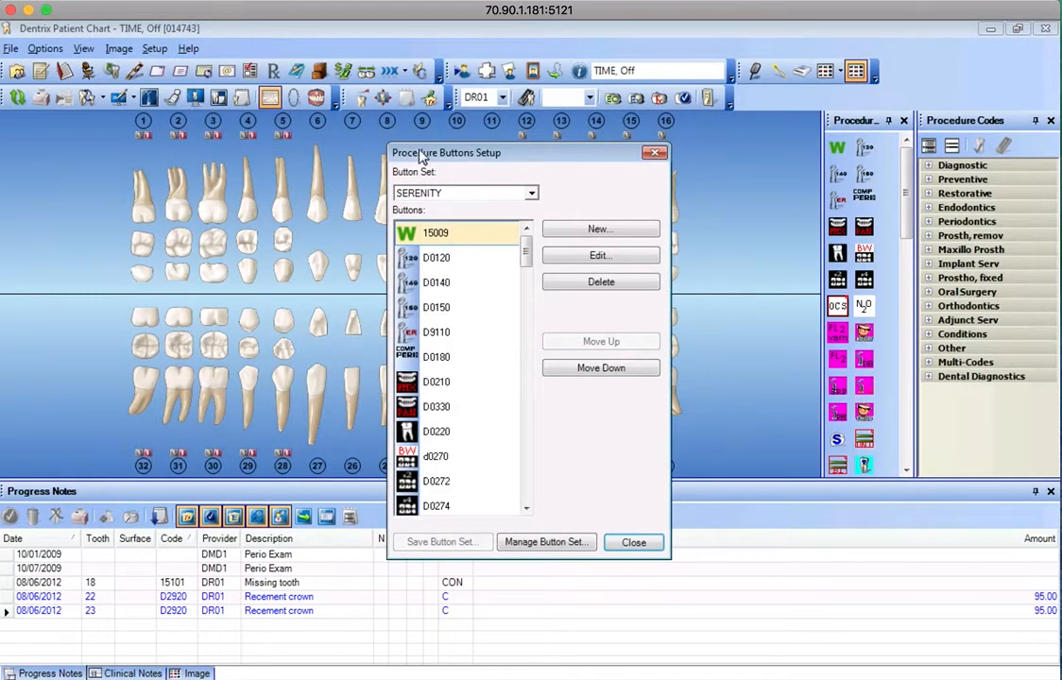
mouse_move(479, 201)
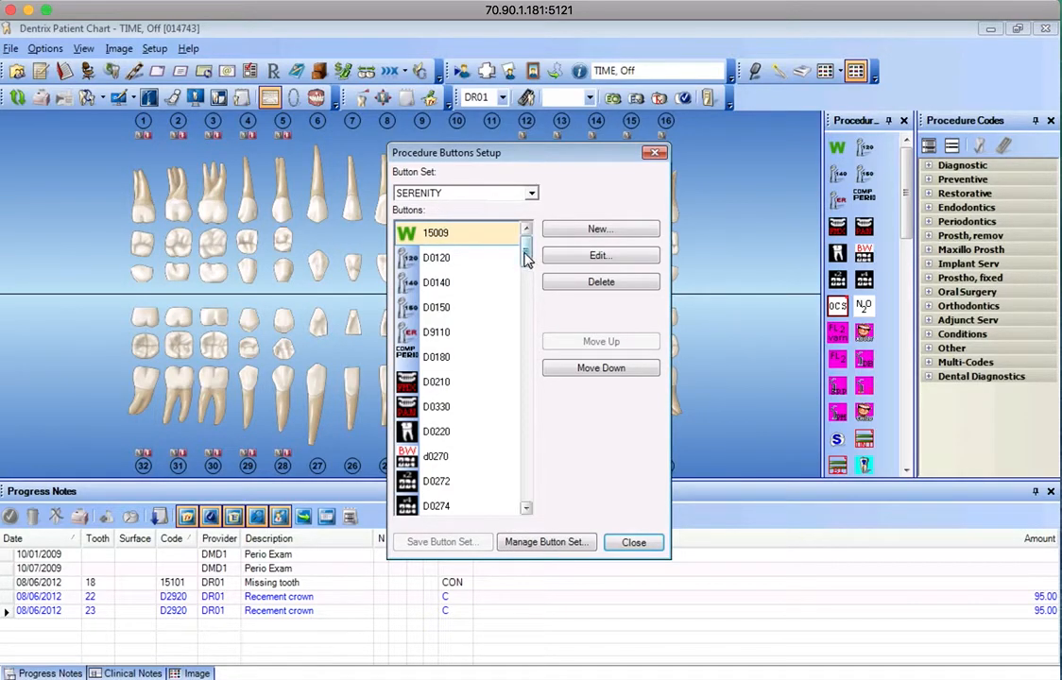
left_click(531, 193)
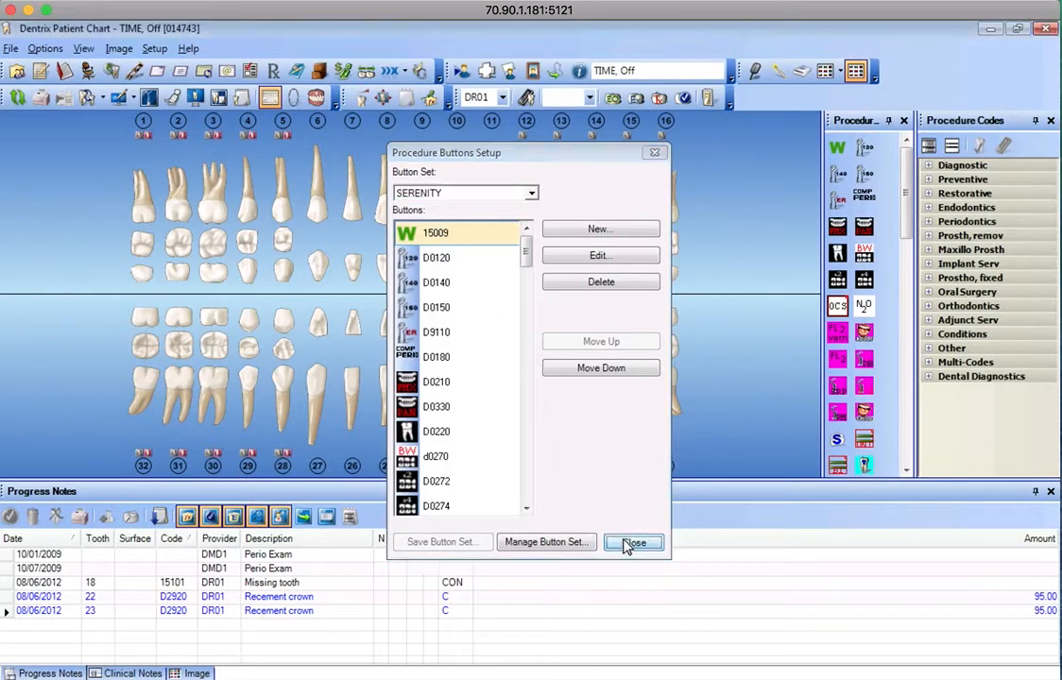
left_click(635, 542)
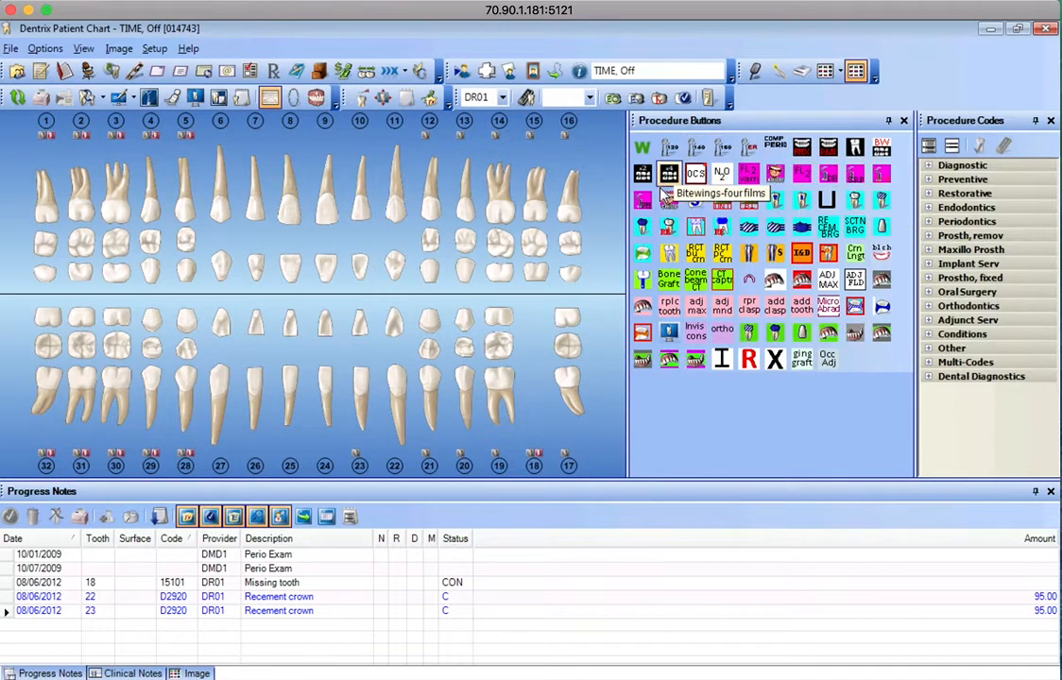
mouse_move(854, 306)
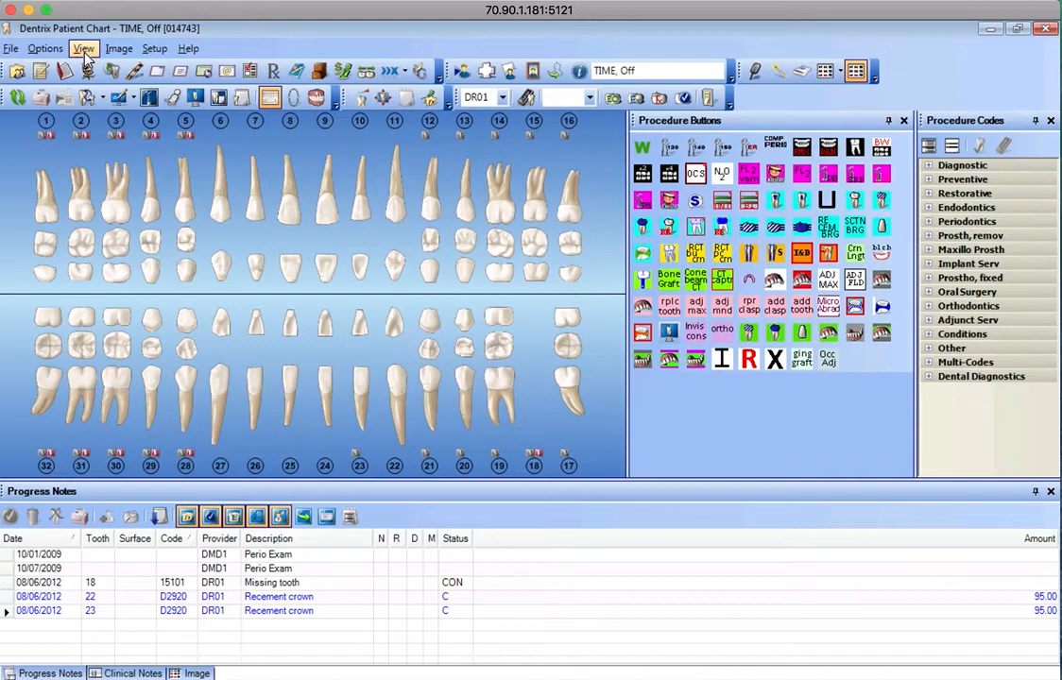
Step: Apply the SERENITY chart layout from the View menu
left_click(83, 49)
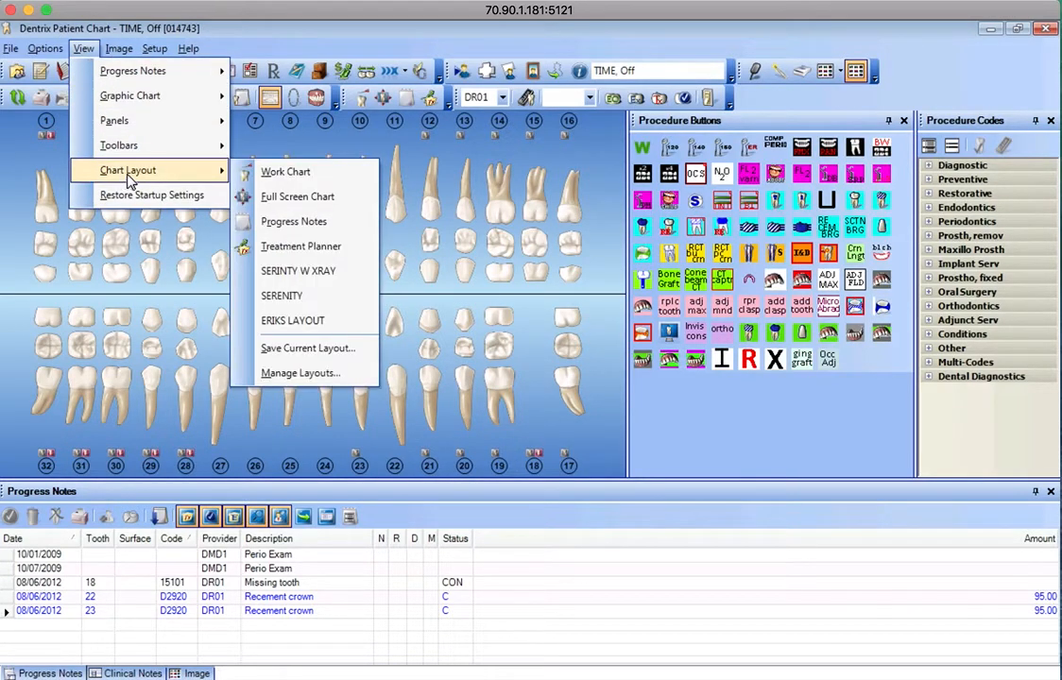
mouse_move(283, 170)
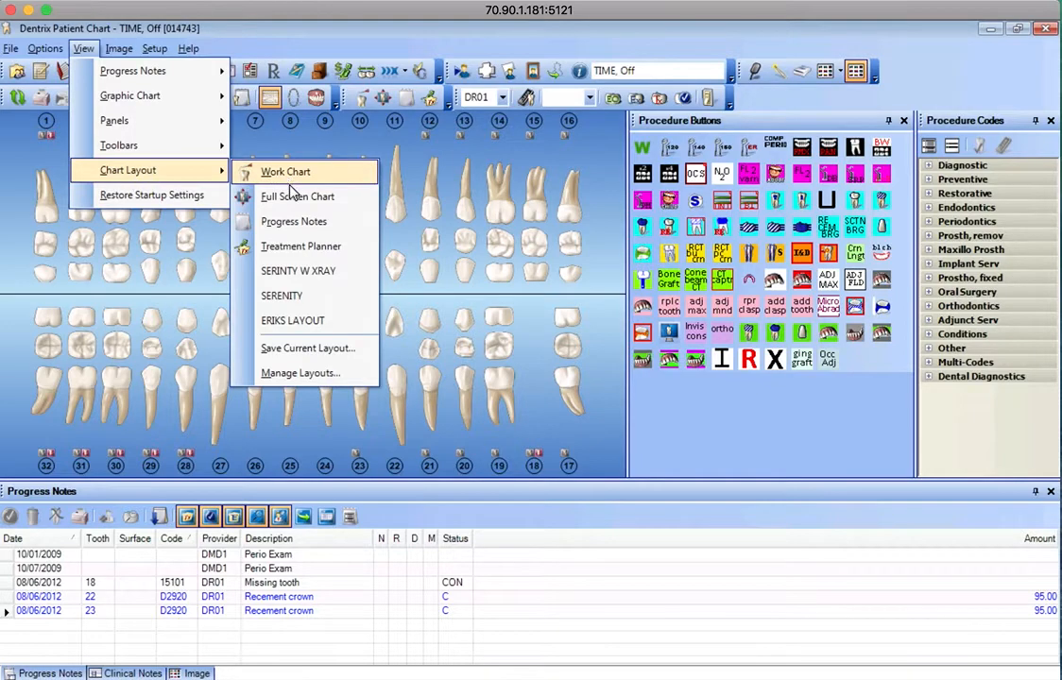
mouse_move(299, 272)
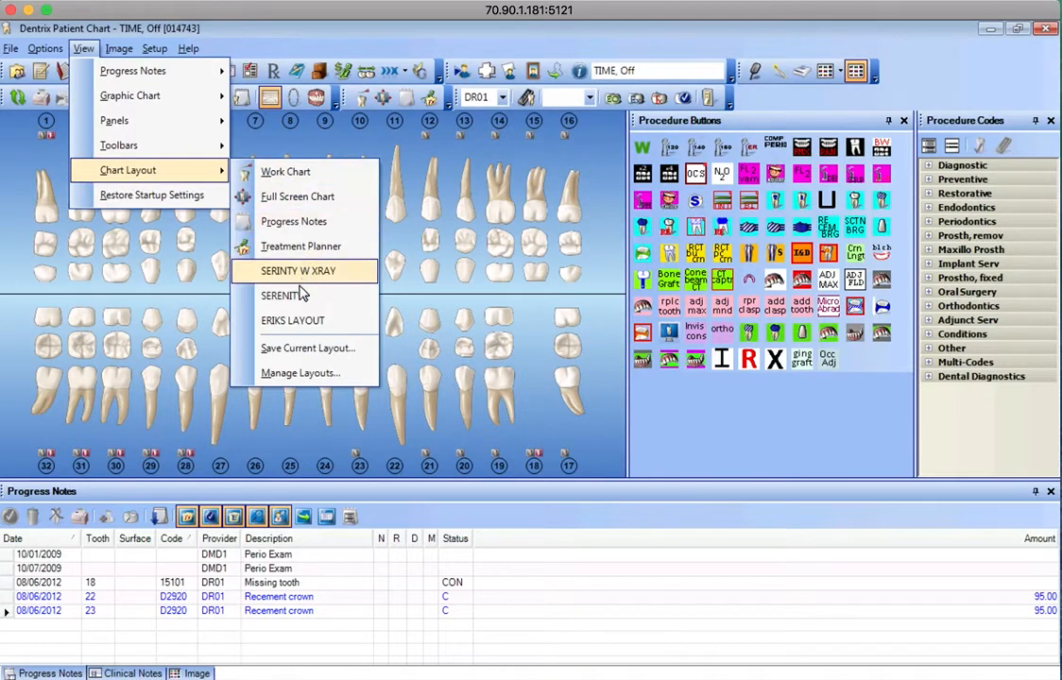
mouse_move(301, 294)
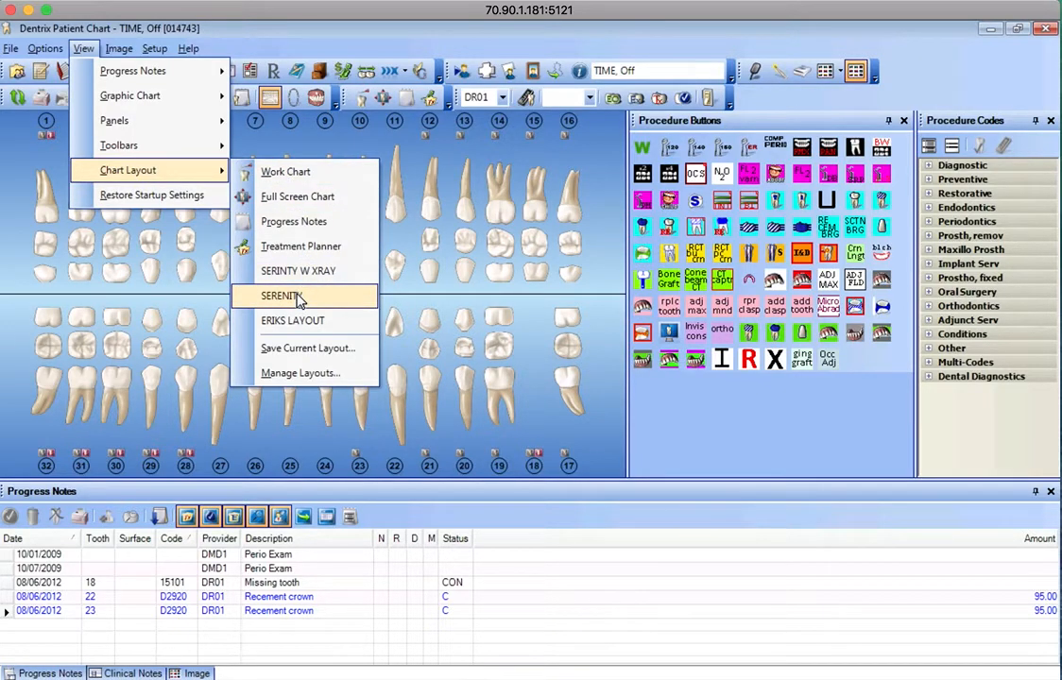
left_click(279, 295)
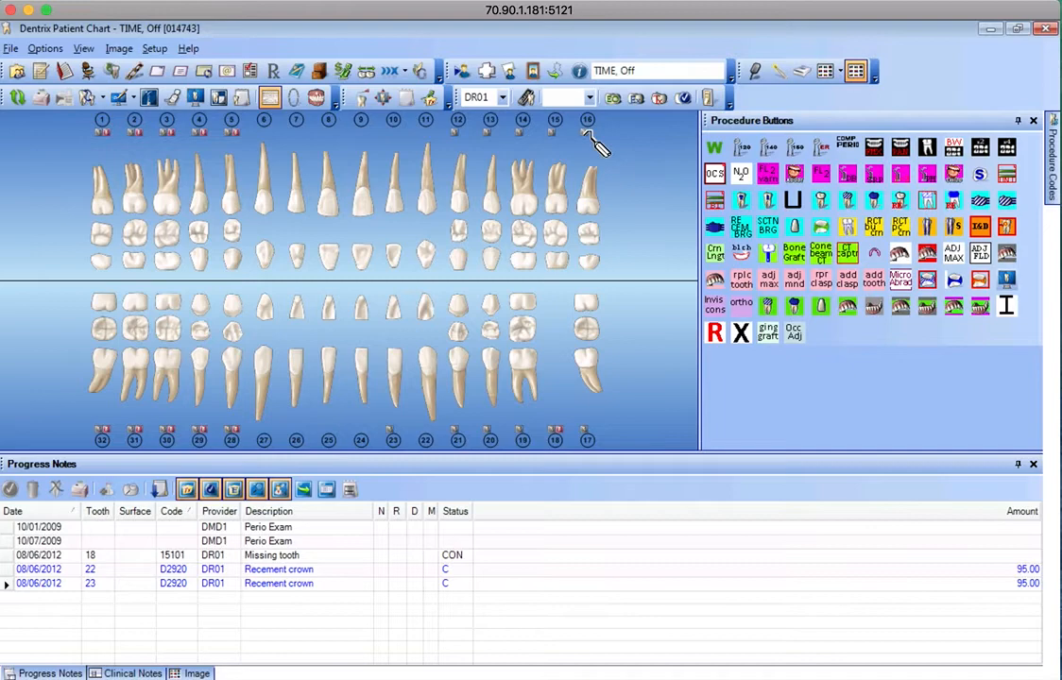
mouse_move(643, 185)
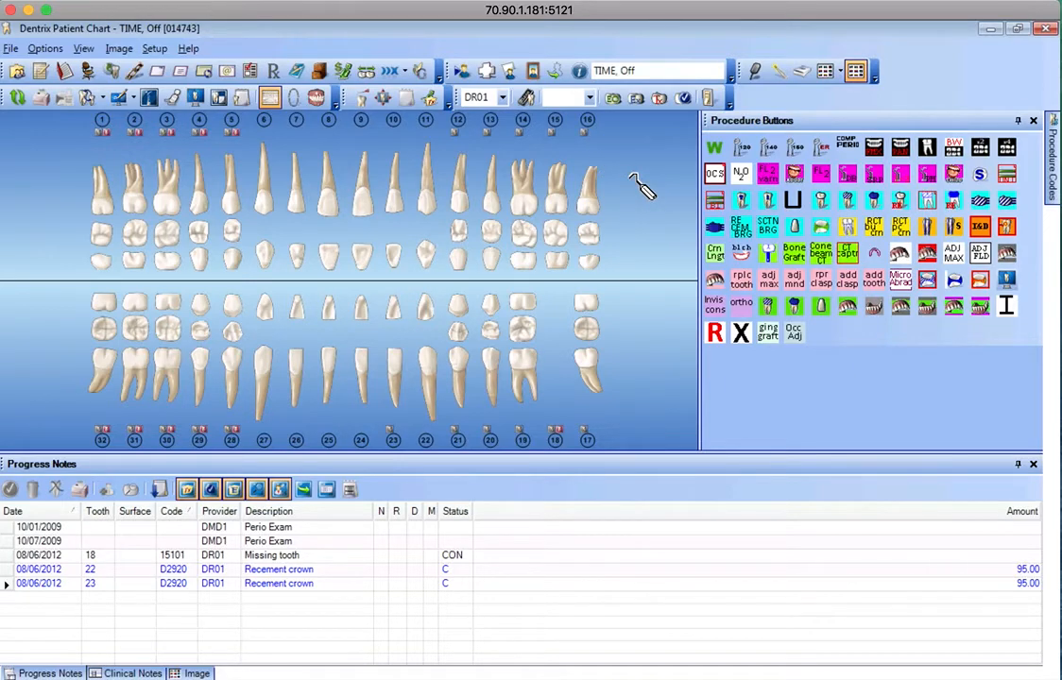
mouse_move(427, 98)
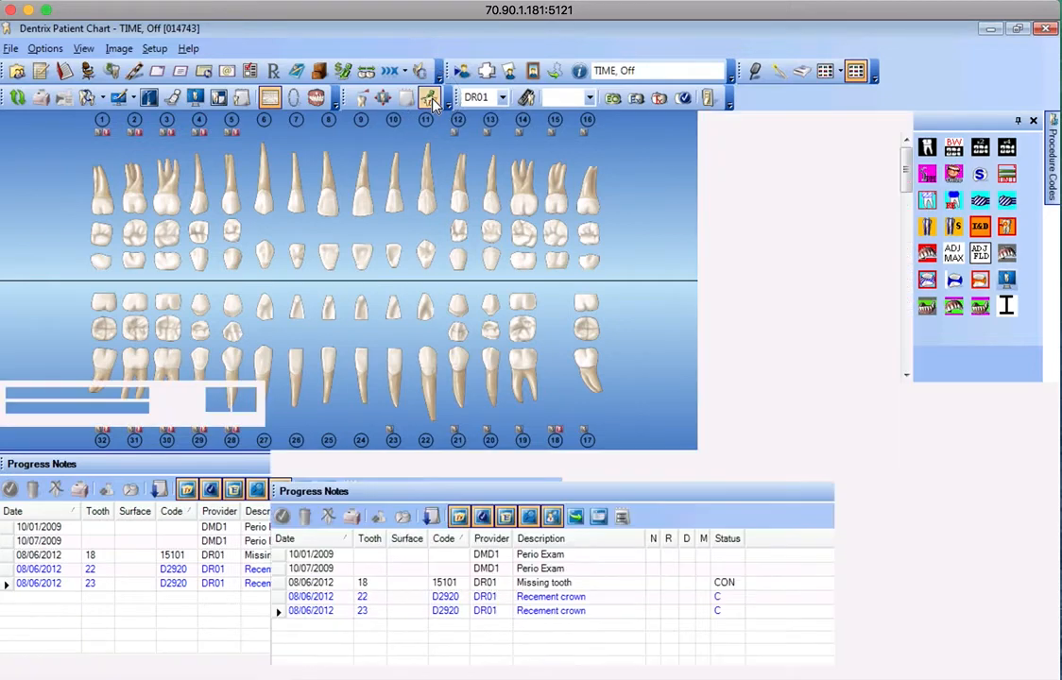
Step: Show the Treatment Planner panel and expand the 'partial' case
left_click(428, 98)
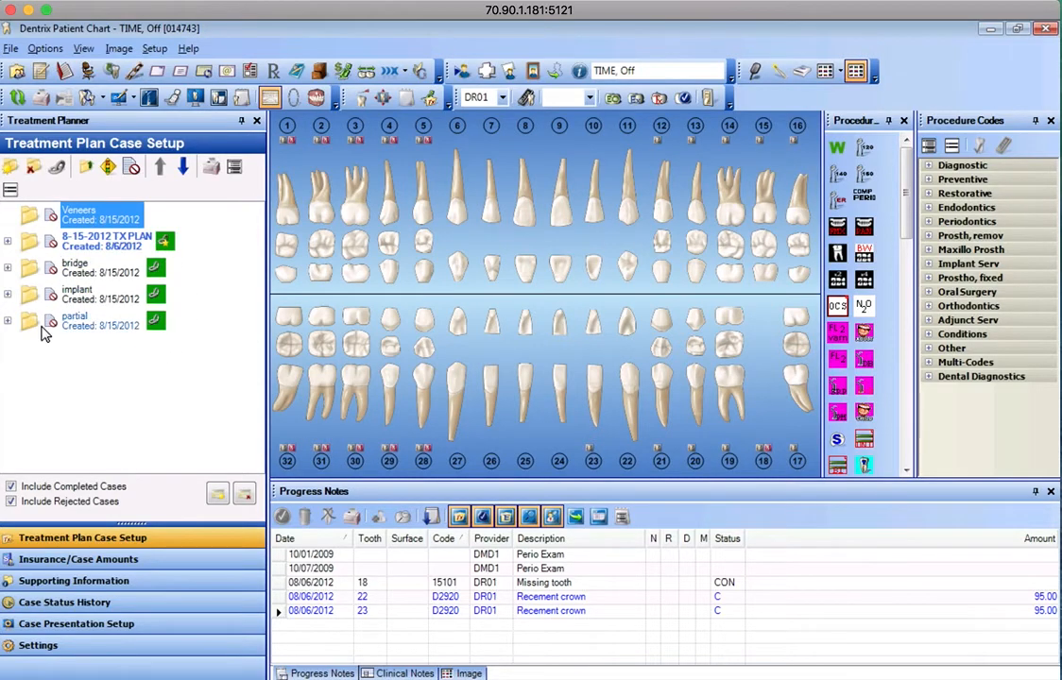
left_click(9, 321)
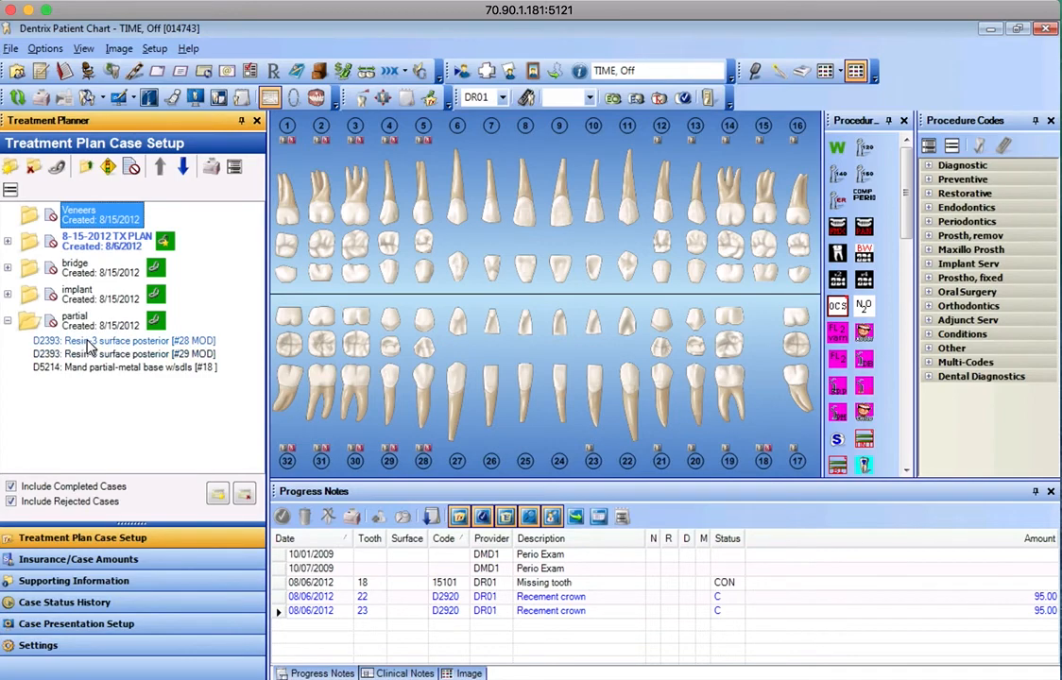
Step: Select the partial case's procedures: two D2393 resin surfaces and the D5214 partial denture
left_click(123, 340)
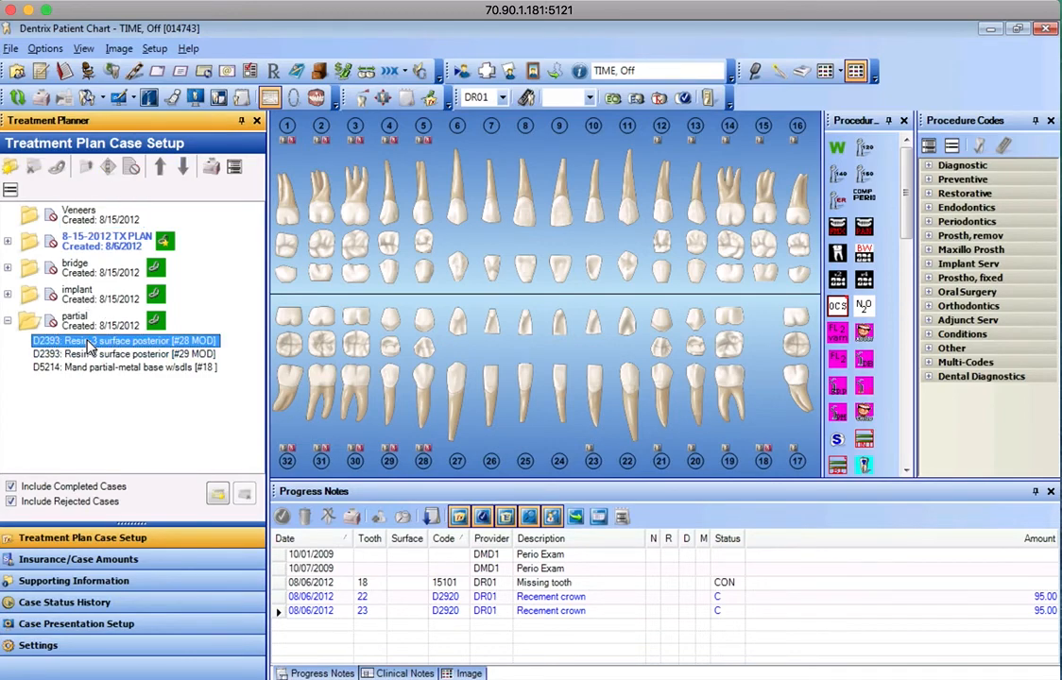
left_click(122, 353)
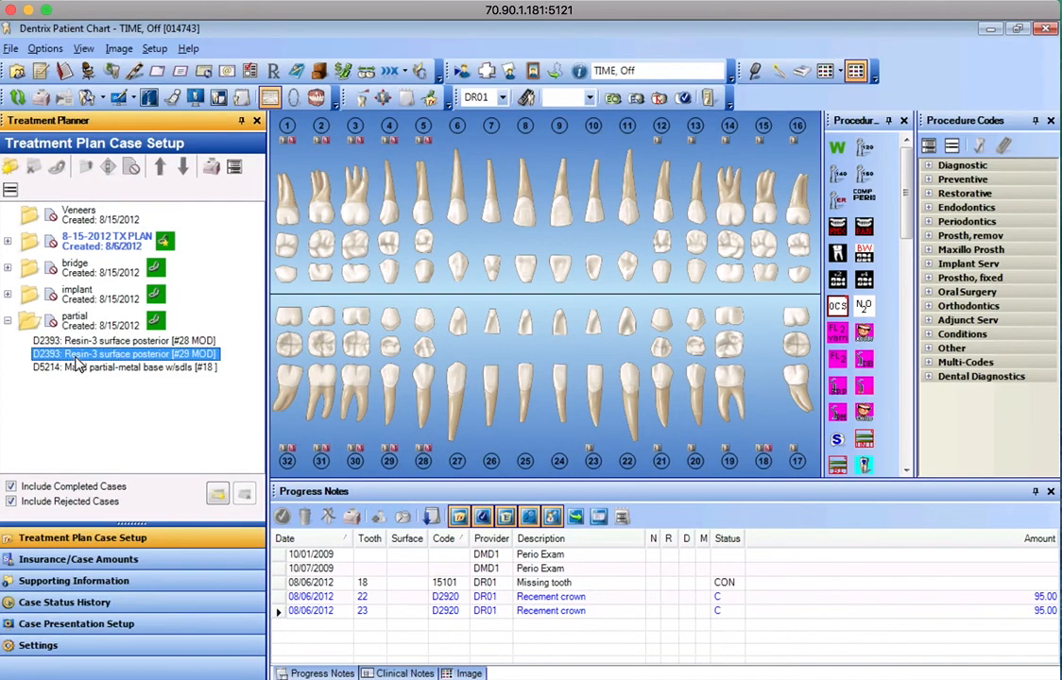
left_click(124, 366)
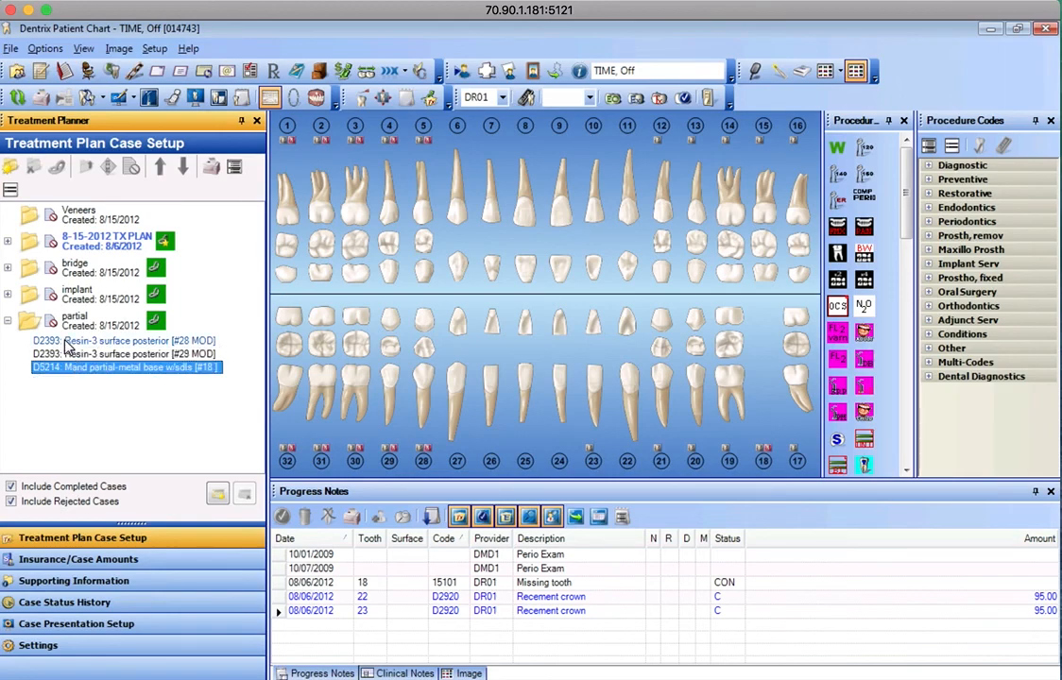